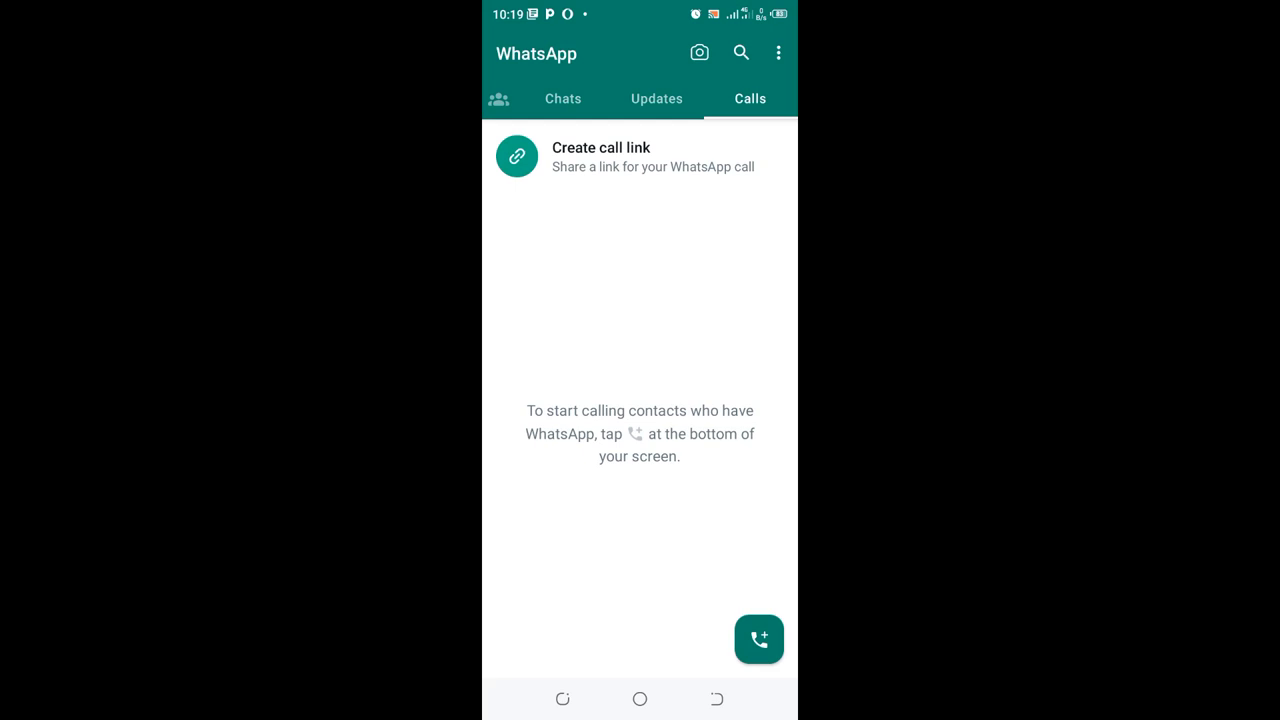
- Open WhatsApp Settings from the three-dot menu on the Calls tab
{"action": "left_click", "coordinate": [778, 52]}
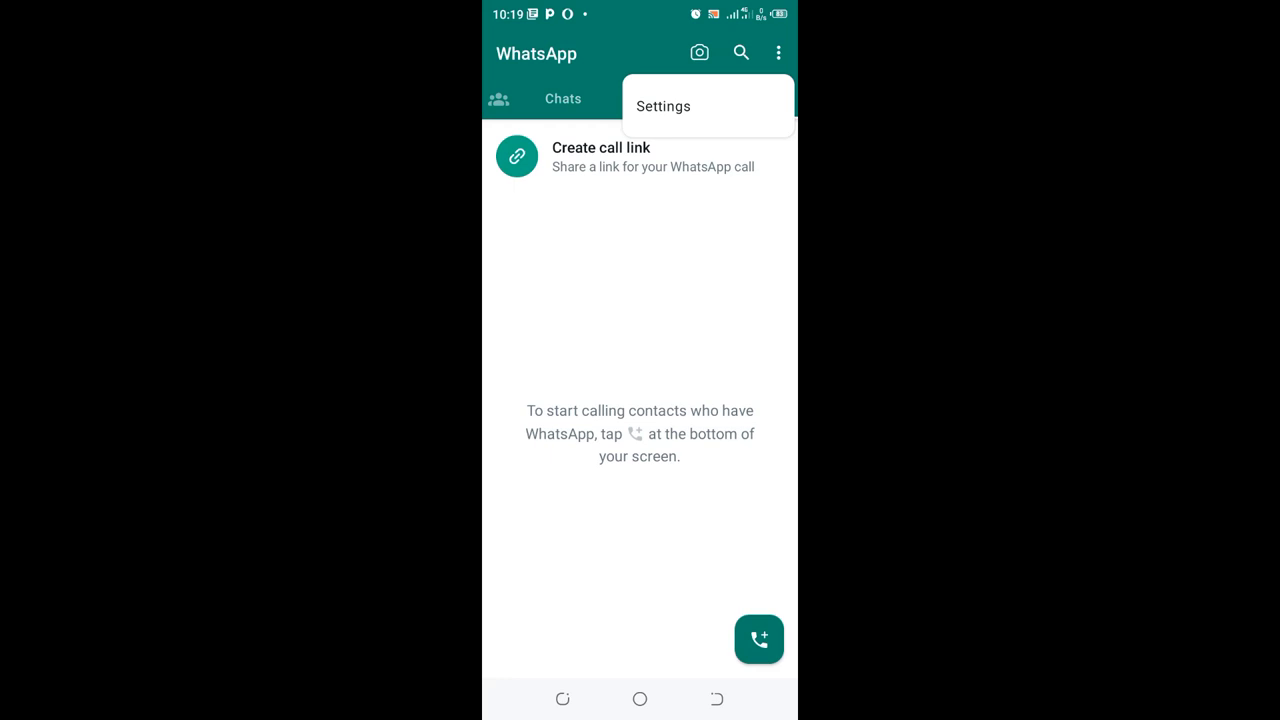
{"action": "left_click", "coordinate": [663, 106]}
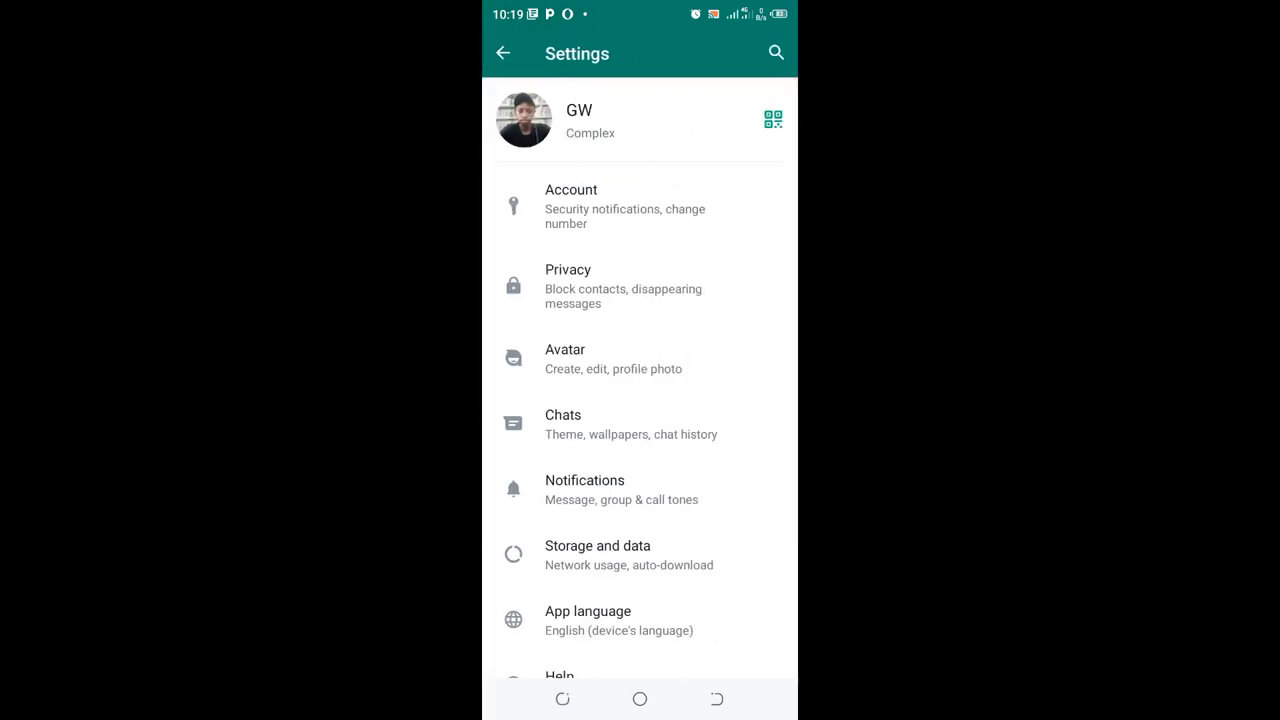
- Toggle Read receipts off and back on in Privacy, then return to Settings
{"action": "left_click", "coordinate": [620, 286]}
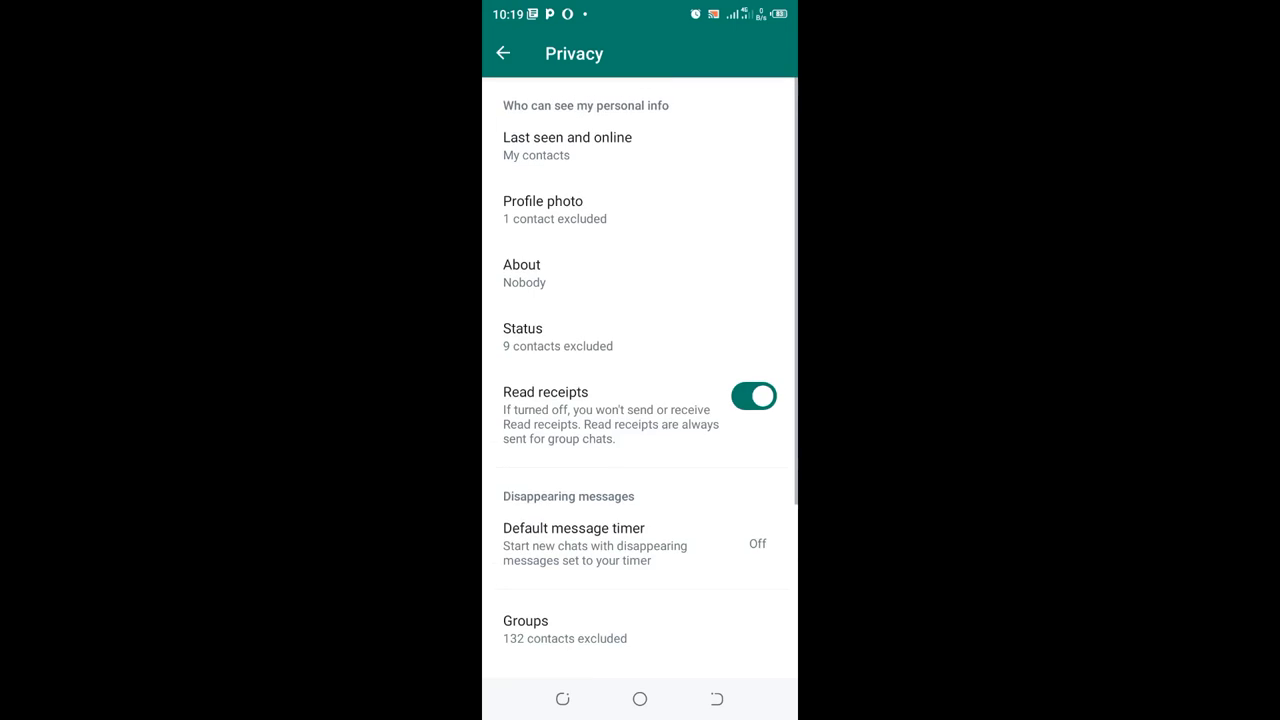
{"action": "left_click", "coordinate": [753, 395]}
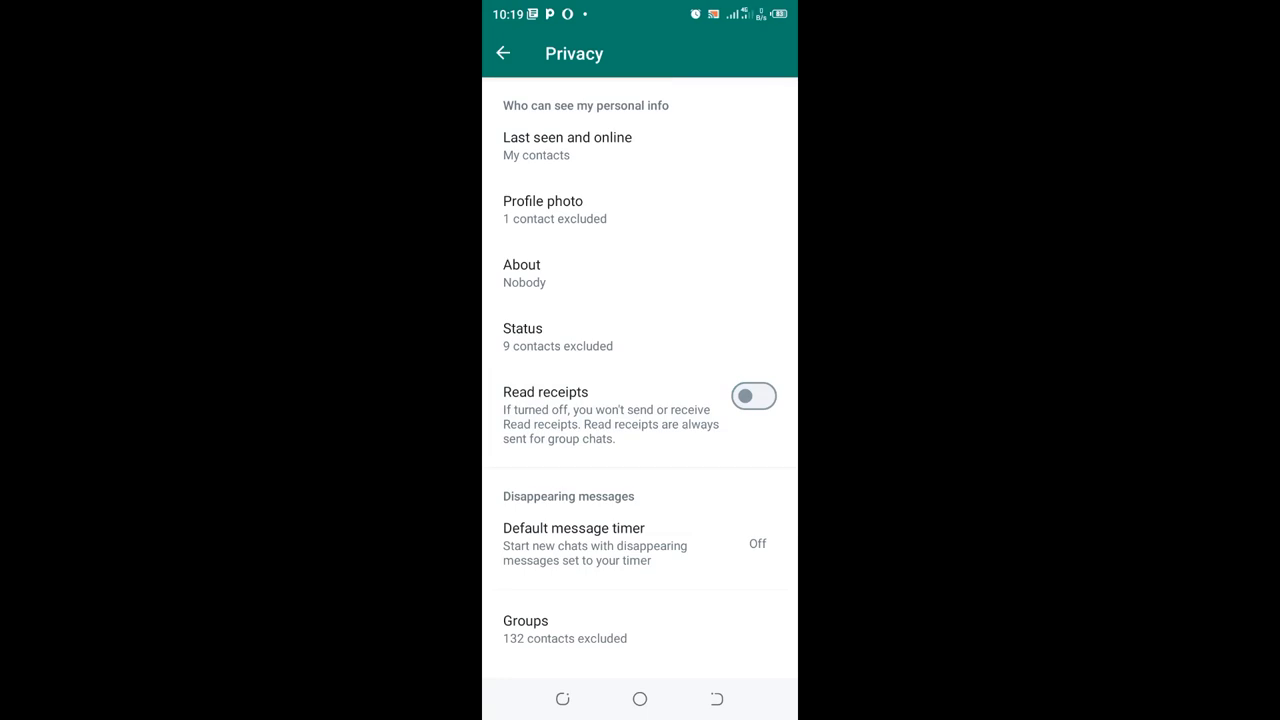
{"action": "left_click", "coordinate": [753, 395]}
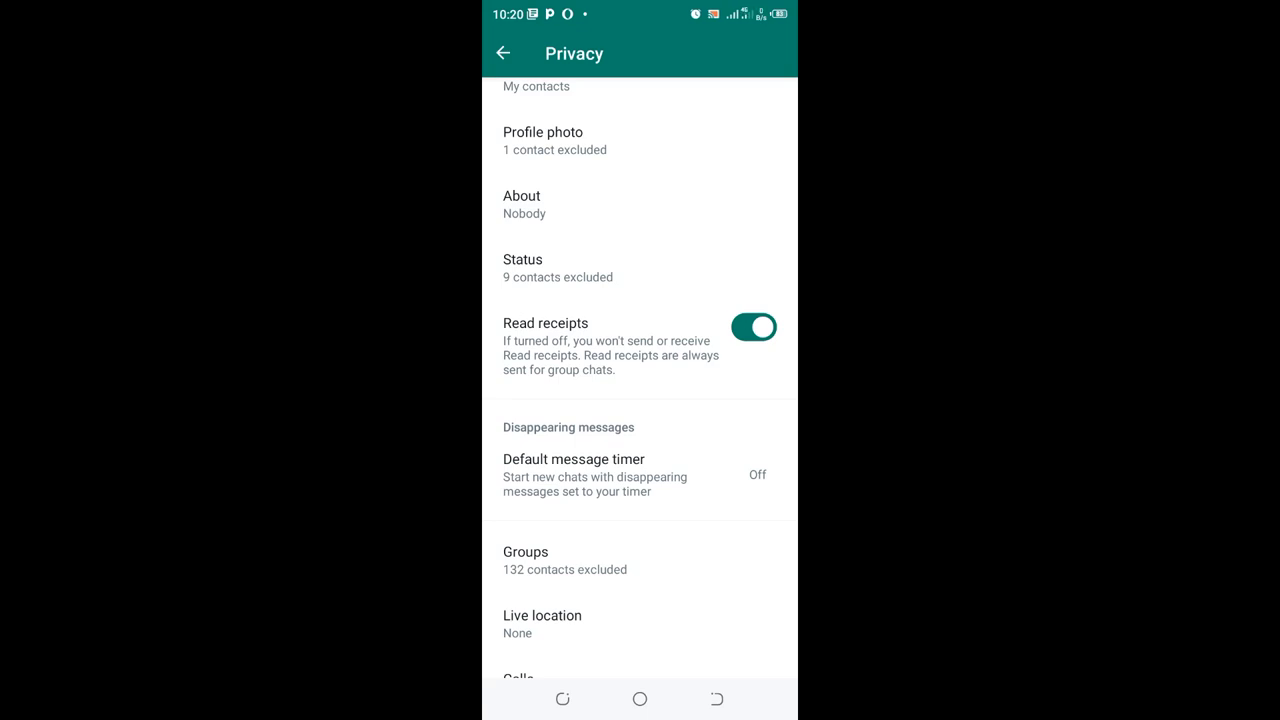
{"action": "left_click", "coordinate": [503, 53]}
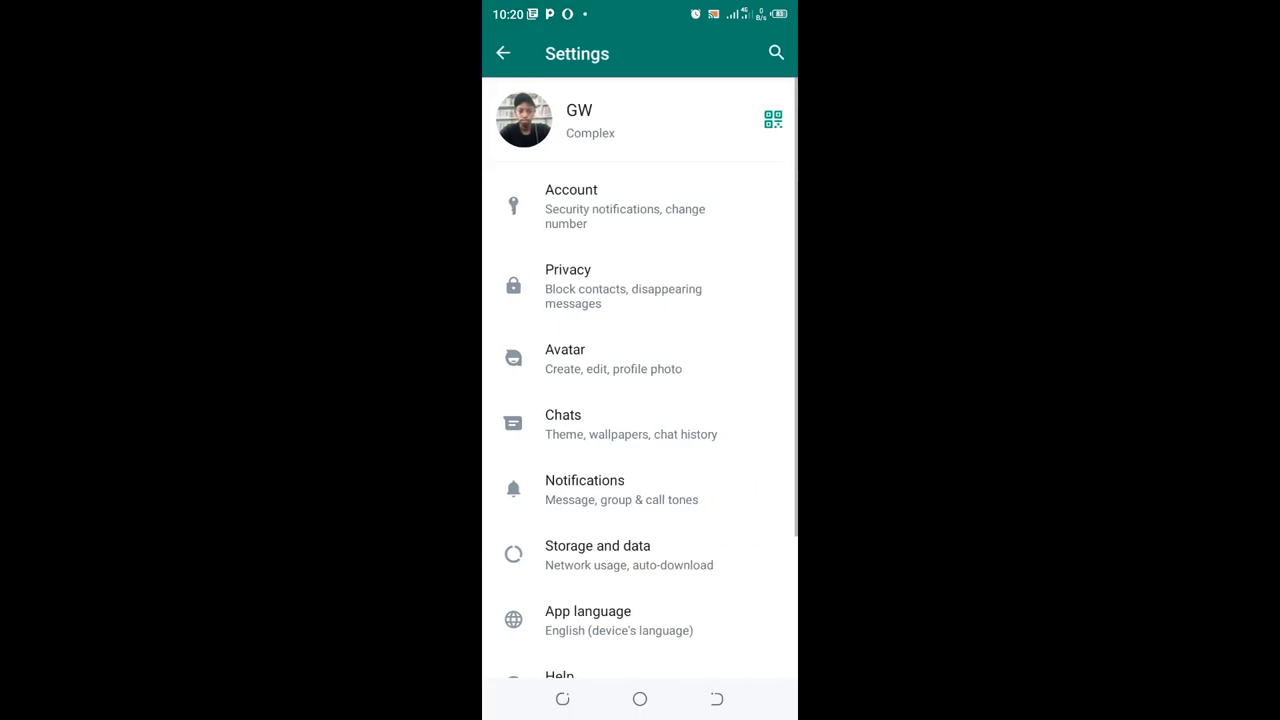
- Leave WhatsApp settings for the app drawer and open the WhatsApp icon's options
{"action": "left_click", "coordinate": [503, 53]}
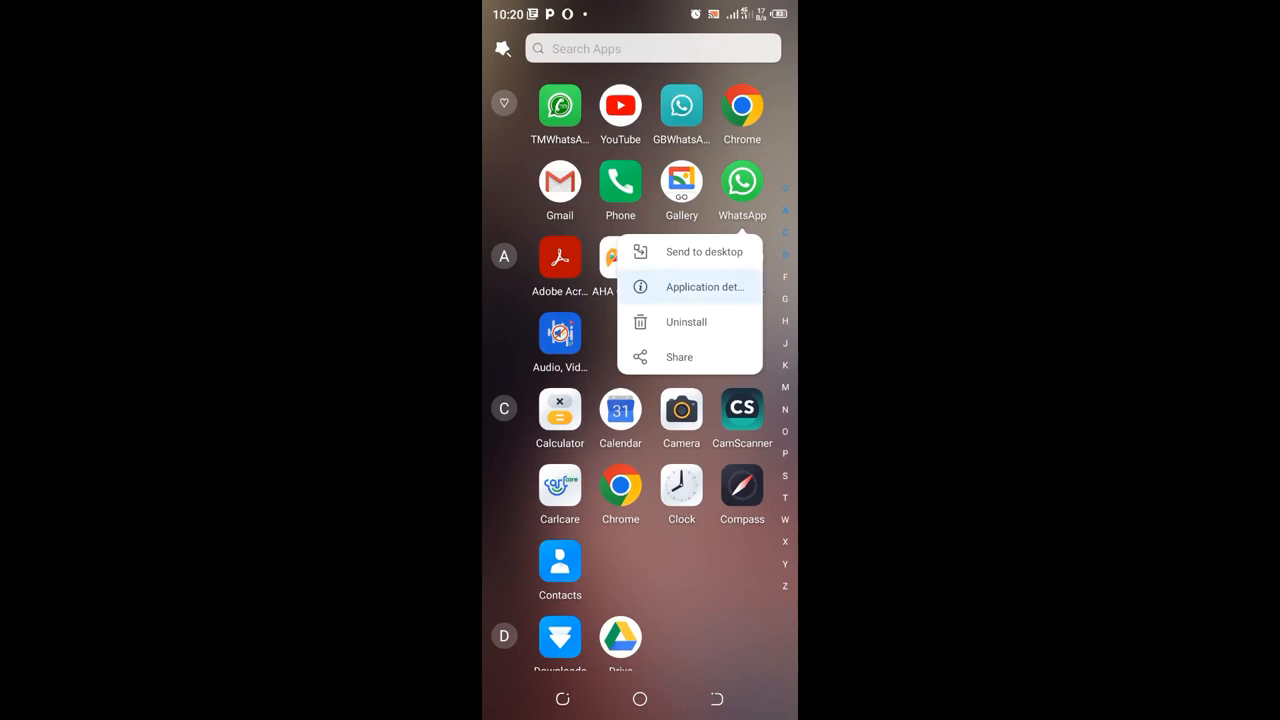
- Force-stop WhatsApp from its application details and clear its cache
{"action": "left_click", "coordinate": [704, 287]}
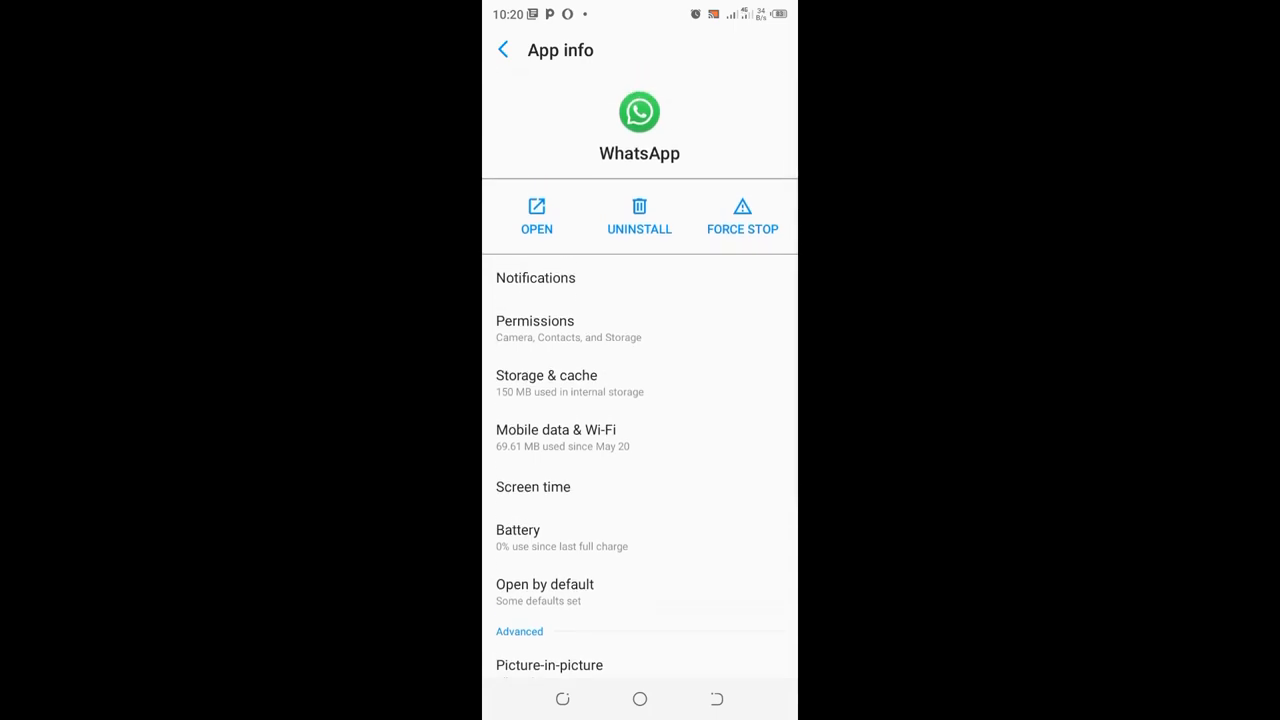
{"action": "left_click", "coordinate": [742, 215]}
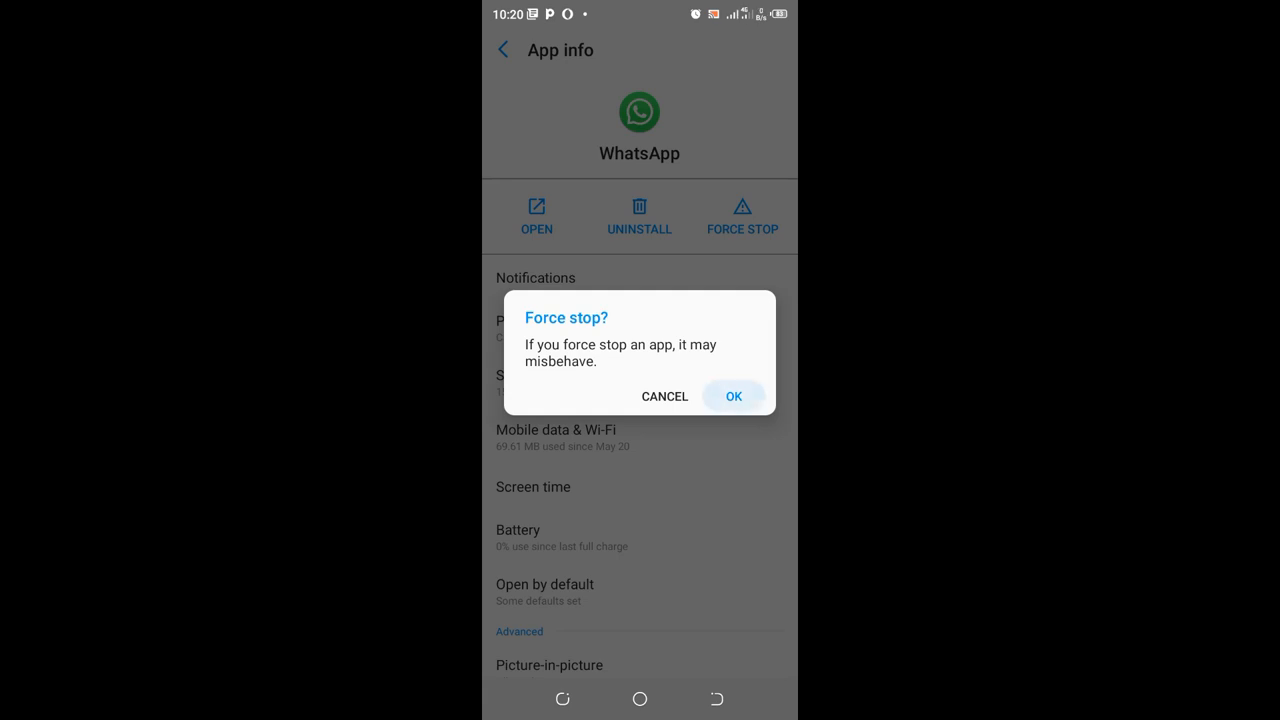
{"action": "left_click", "coordinate": [733, 395]}
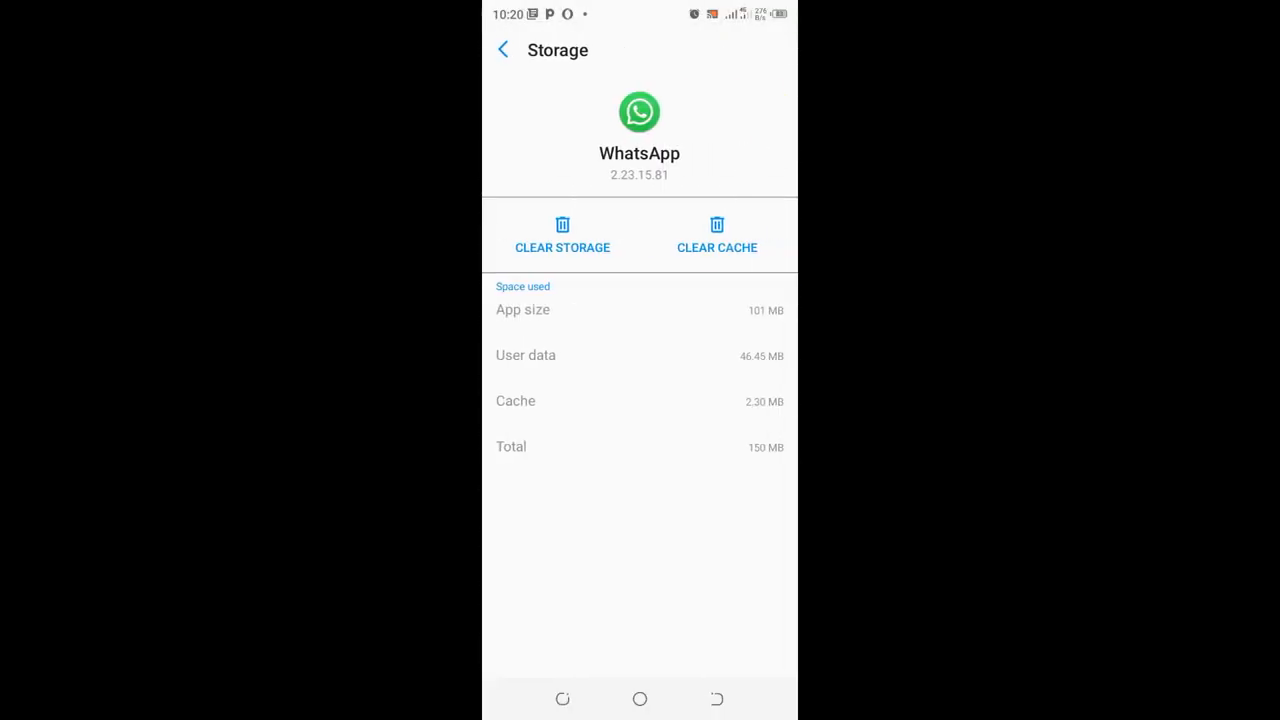
{"action": "left_click", "coordinate": [503, 49]}
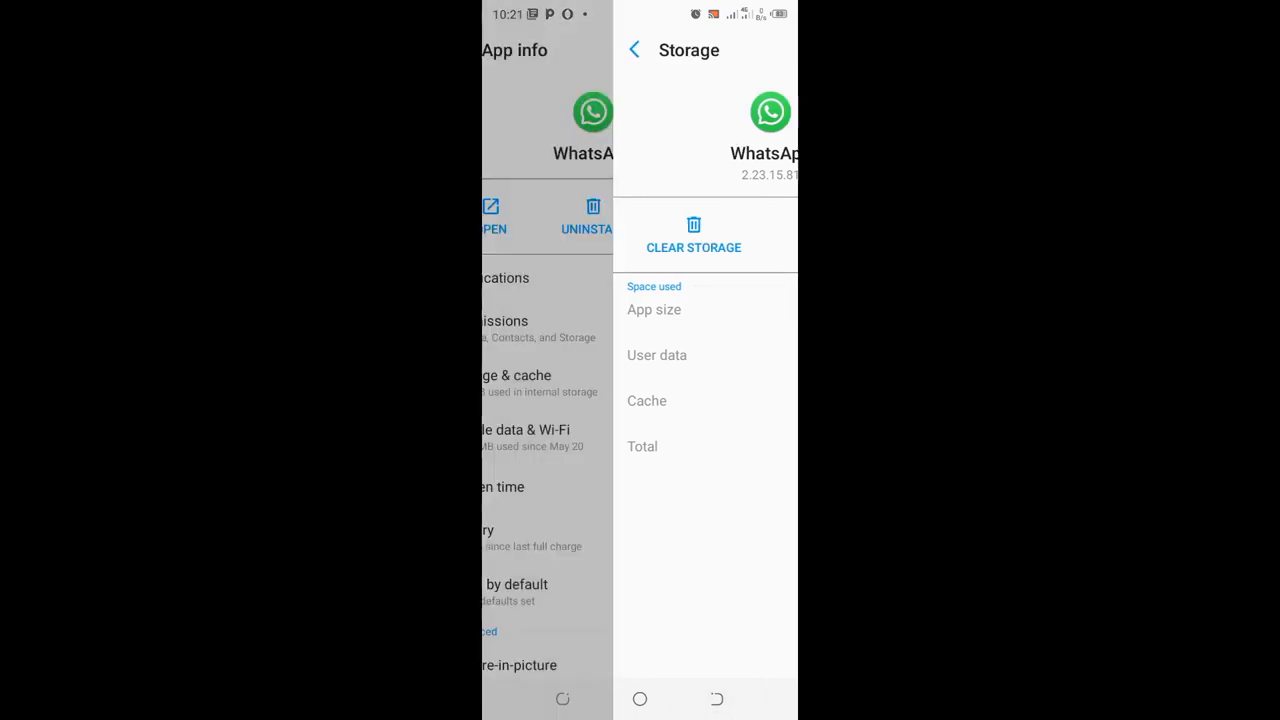
- Scroll the app drawer to the S section and launch the phone's Settings app
{"action": "left_click", "coordinate": [640, 699]}
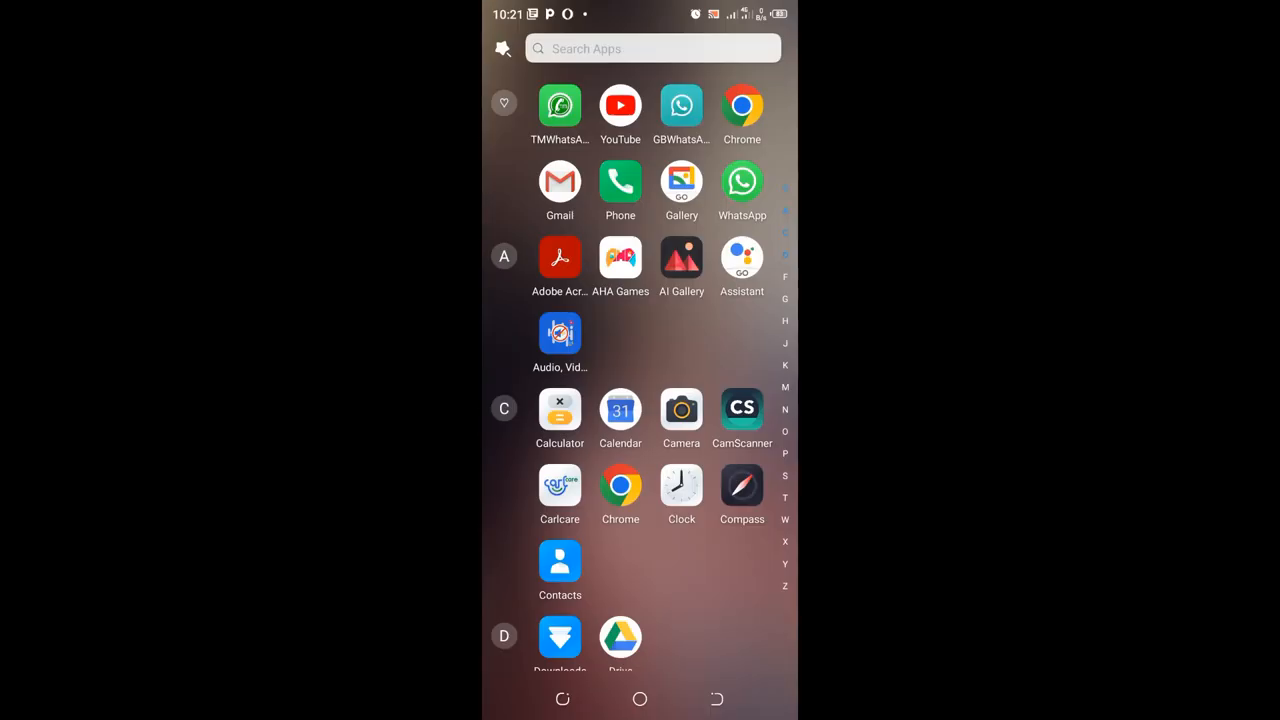
{"action": "left_click", "coordinate": [742, 183]}
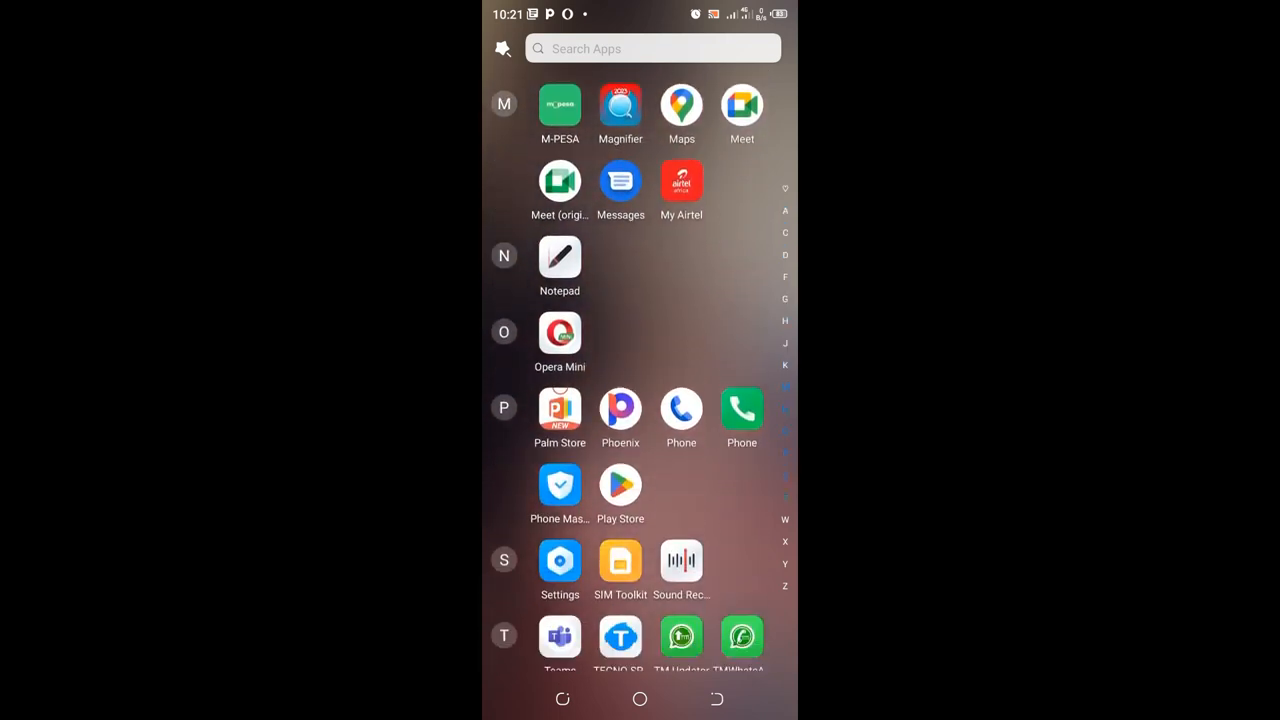
{"action": "scroll", "scroll_direction": "down", "scroll_amount": 3}
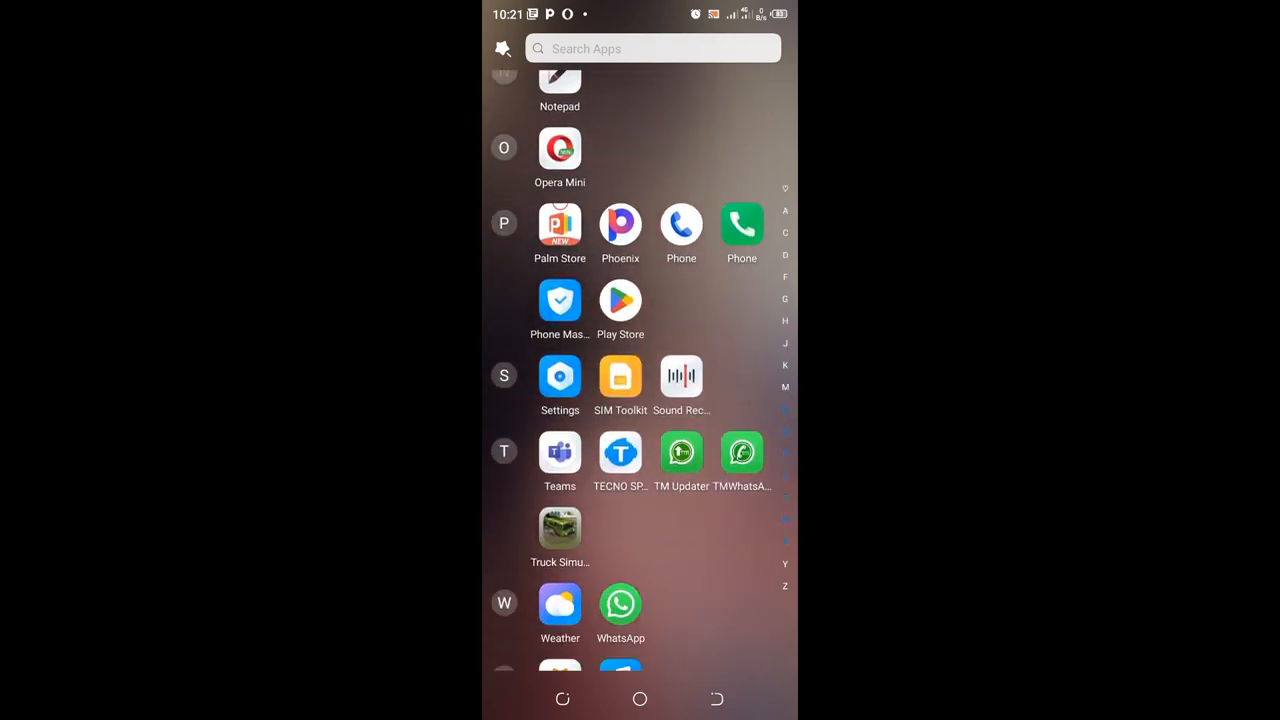
{"action": "left_click", "coordinate": [559, 380]}
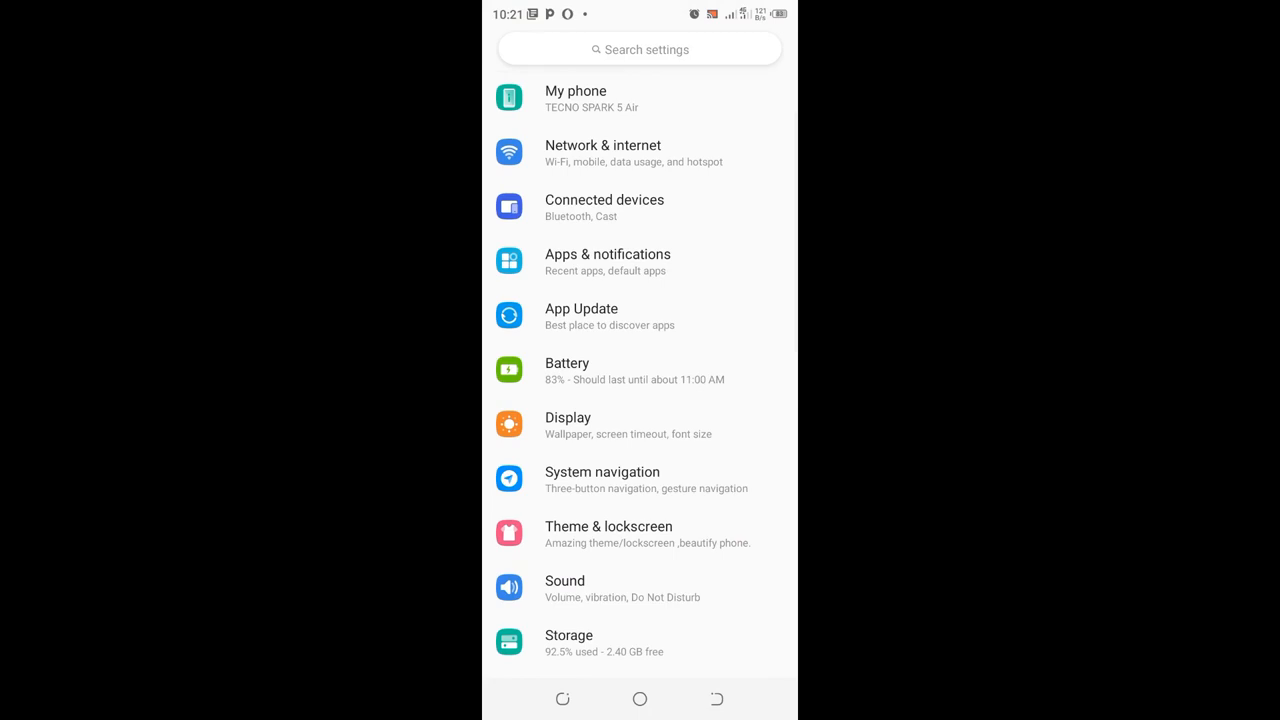
- Go to Apps & notifications, see all 73 apps, and scroll to WhatsApp's App info
{"action": "left_click", "coordinate": [639, 262]}
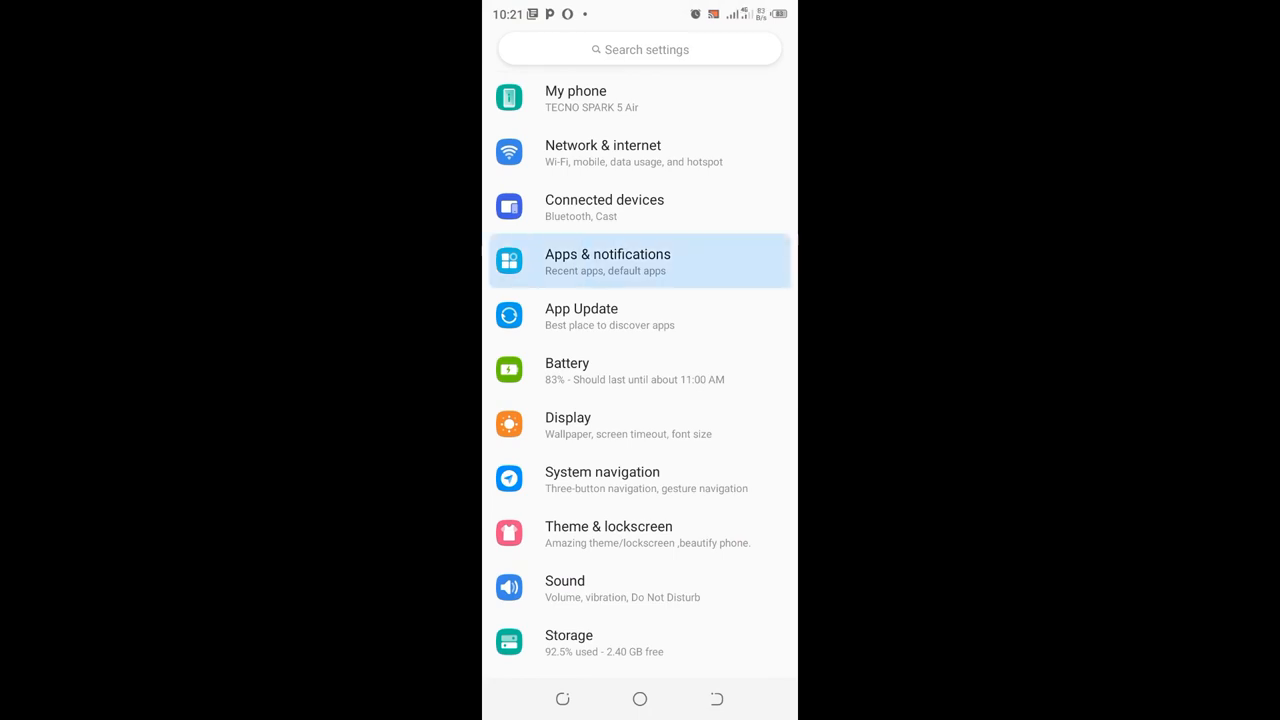
{"action": "left_click", "coordinate": [639, 261]}
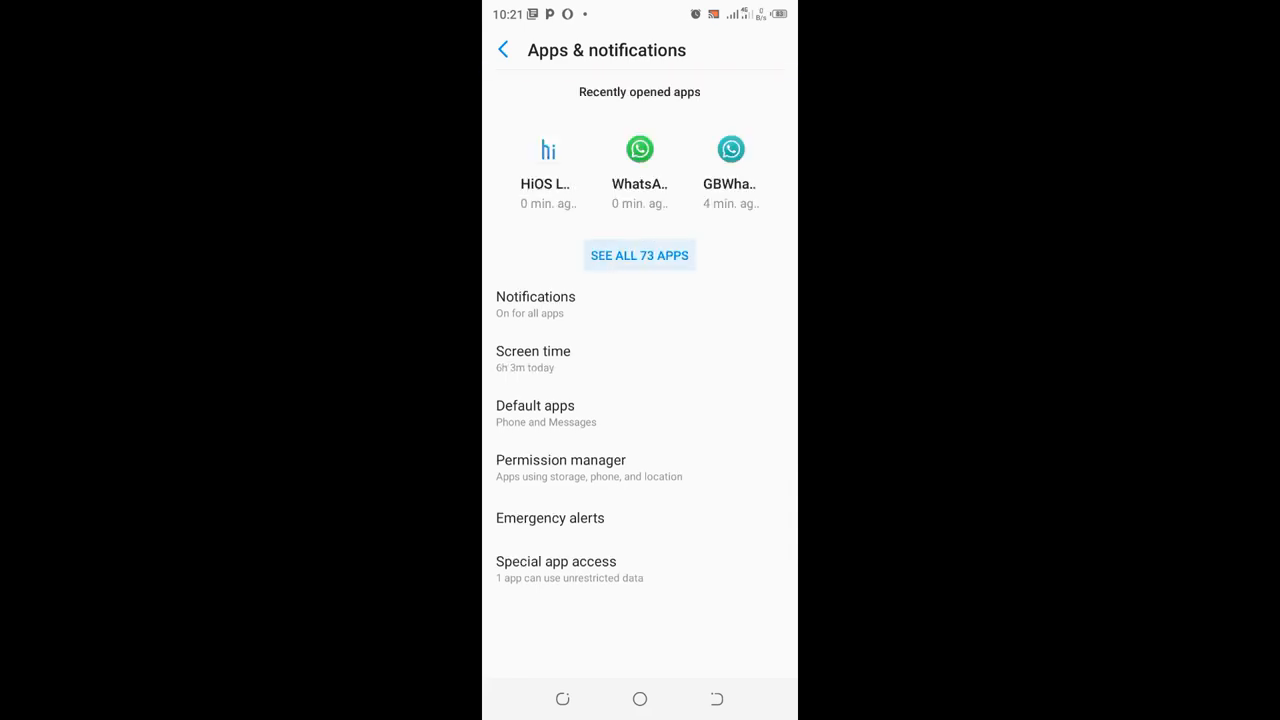
{"action": "left_click", "coordinate": [639, 255]}
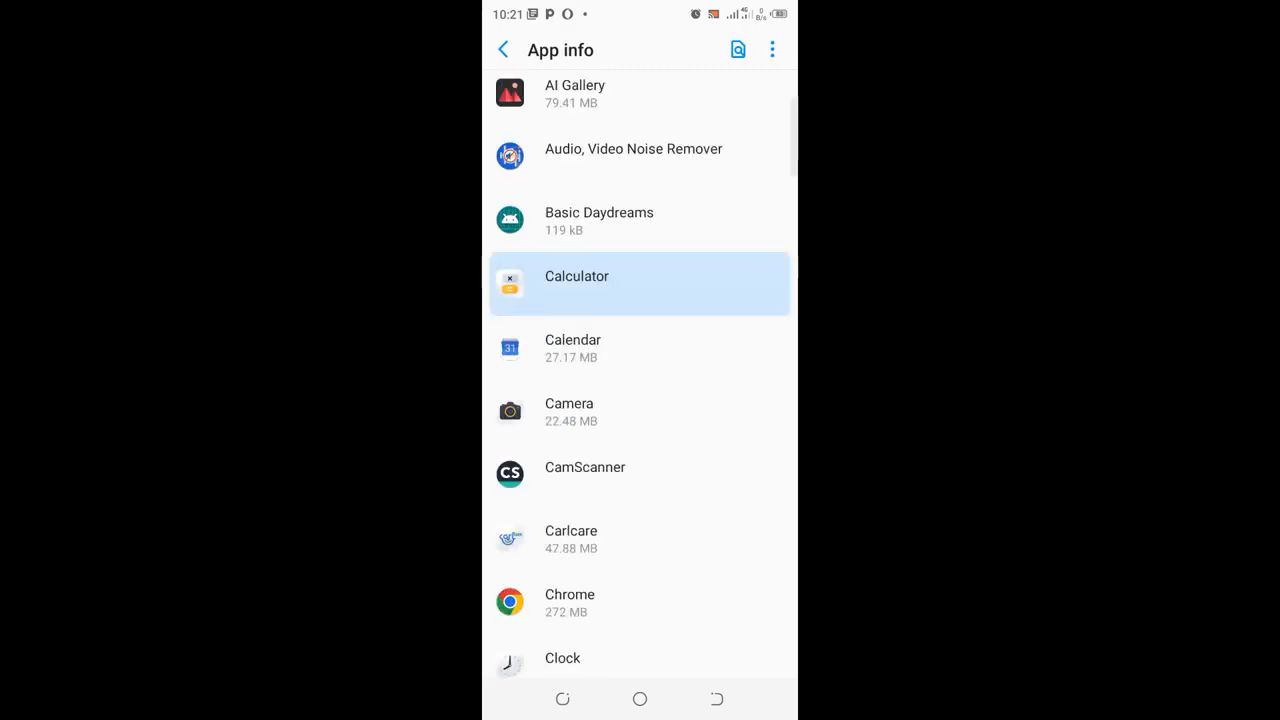
{"action": "scroll", "scroll_direction": "down", "scroll_amount": 3}
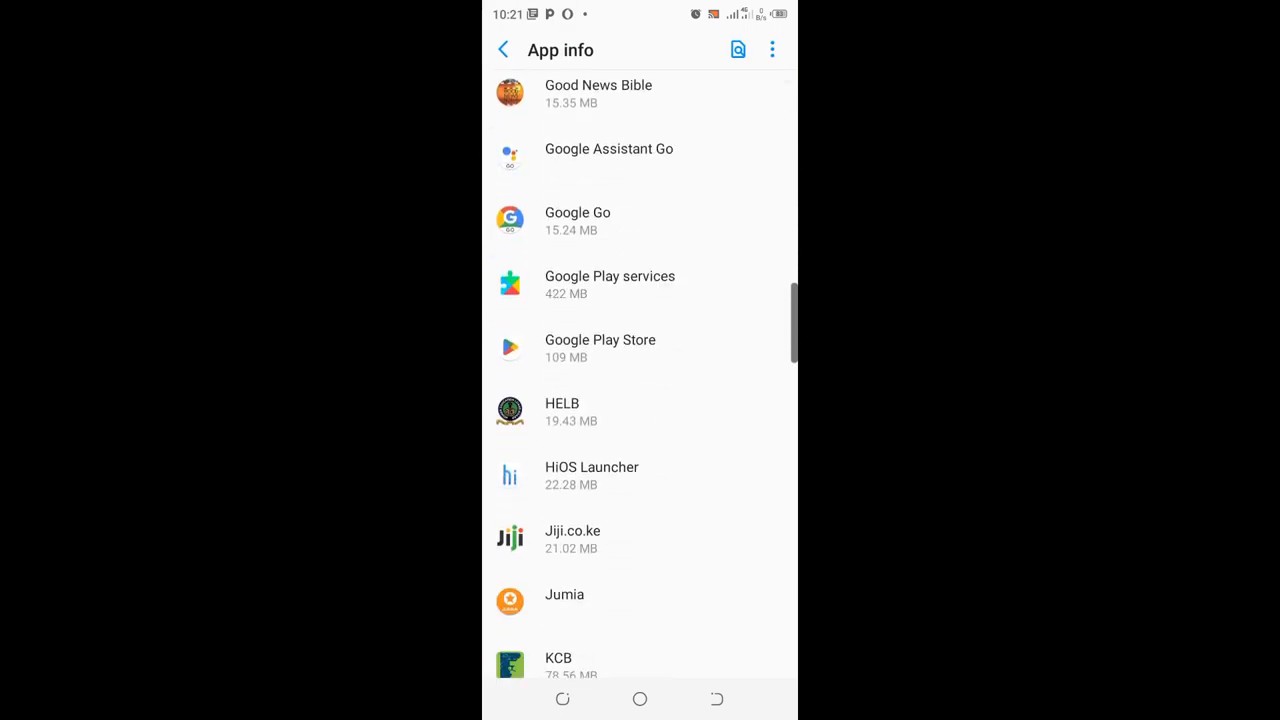
{"action": "scroll", "scroll_direction": "down", "scroll_amount": 3}
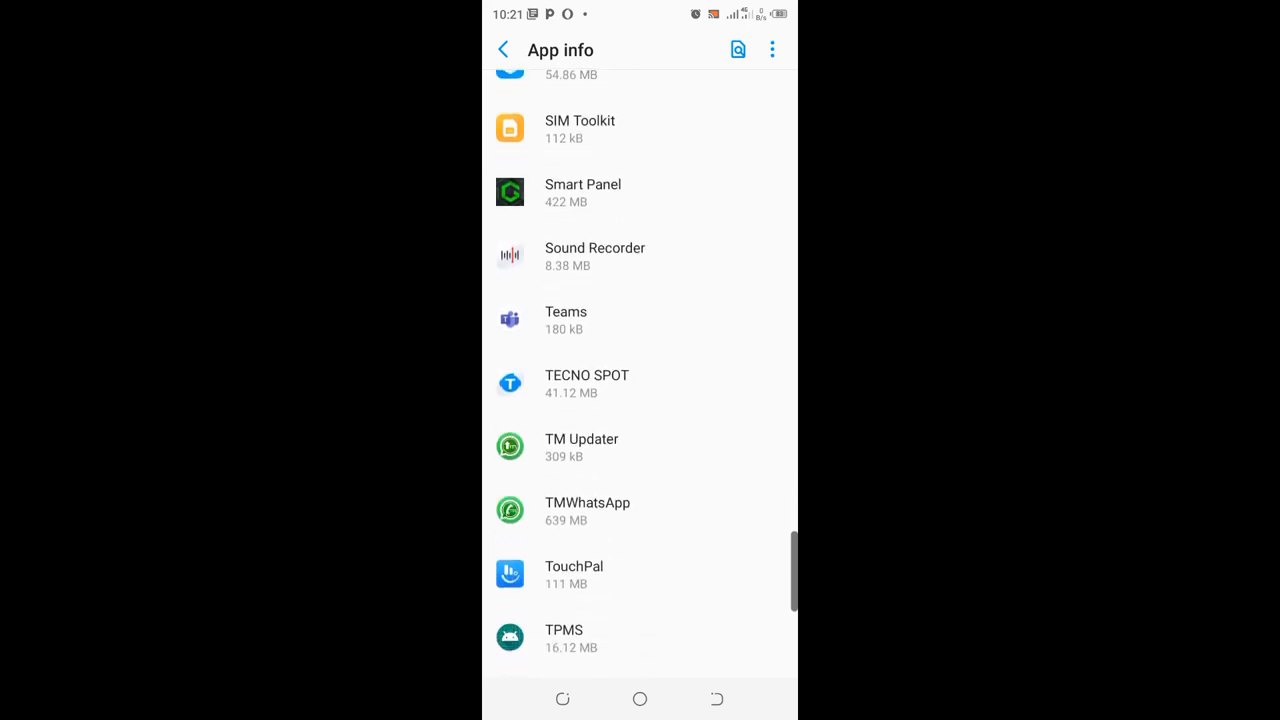
{"action": "scroll", "scroll_direction": "down", "scroll_amount": 3}
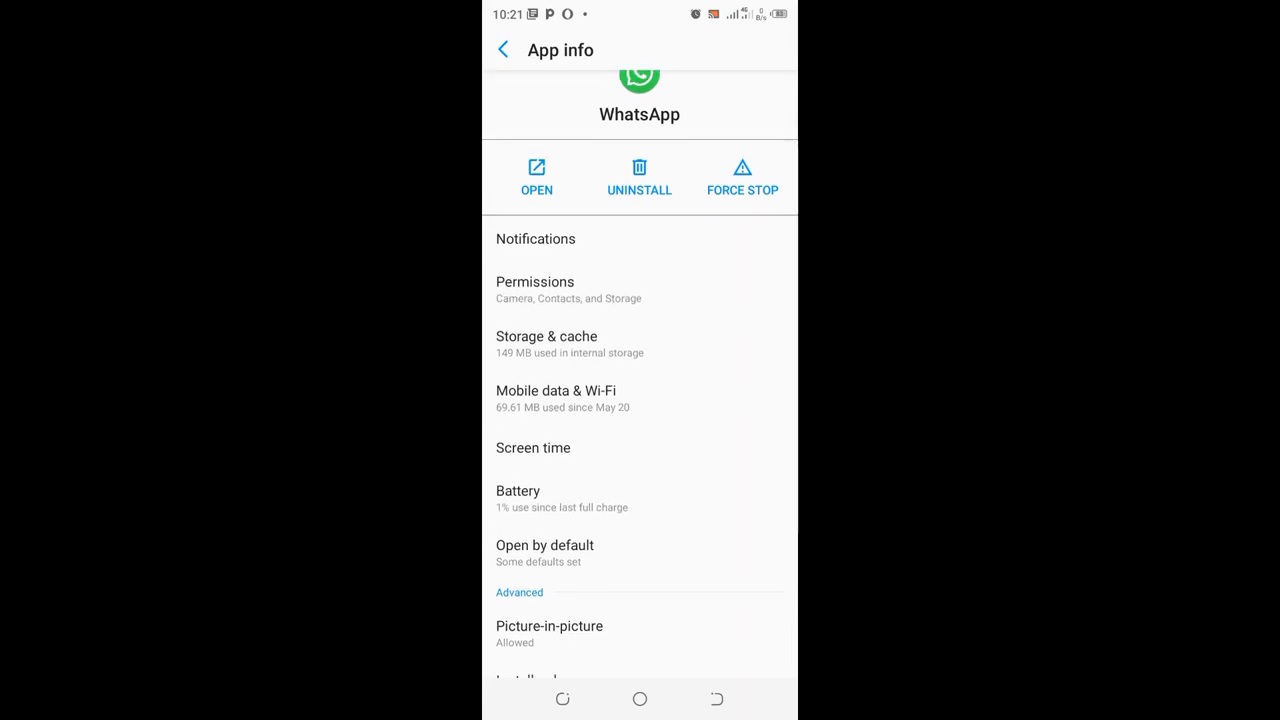
- Force-stop WhatsApp again and clear its cache in Storage & cache to 0 B
{"action": "scroll", "scroll_direction": "up", "scroll_amount": 3}
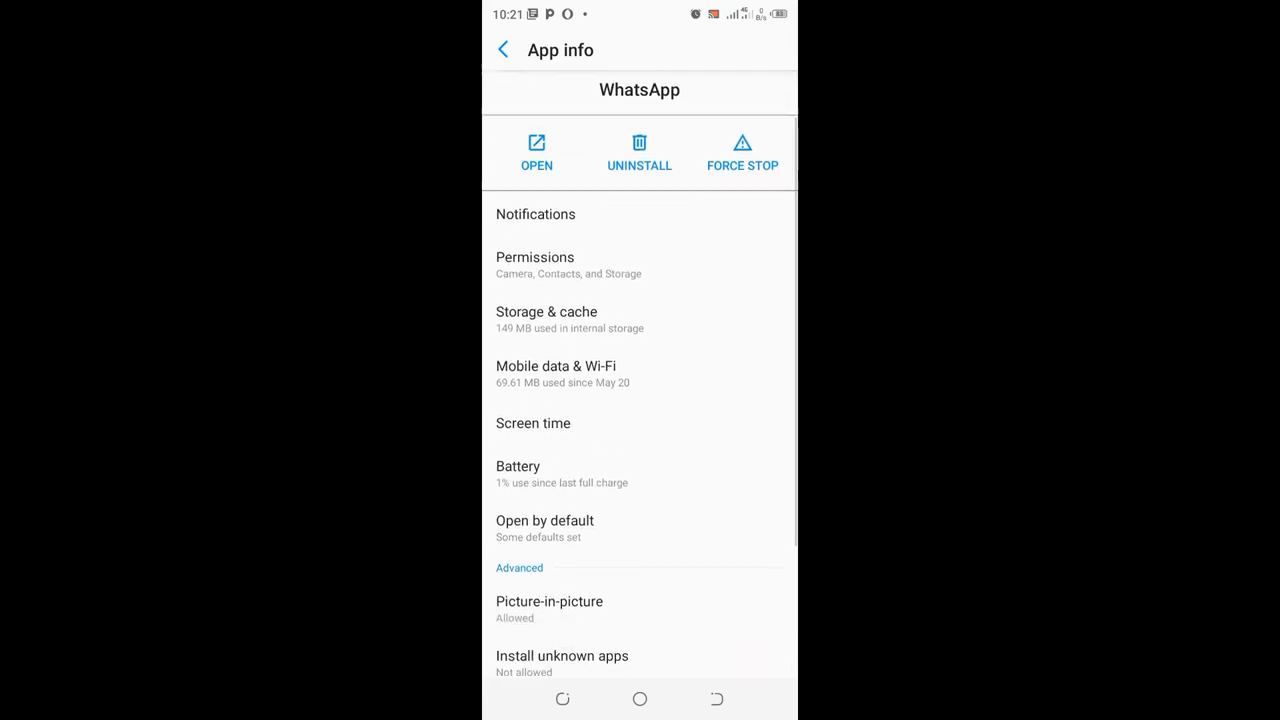
{"action": "left_click", "coordinate": [742, 152]}
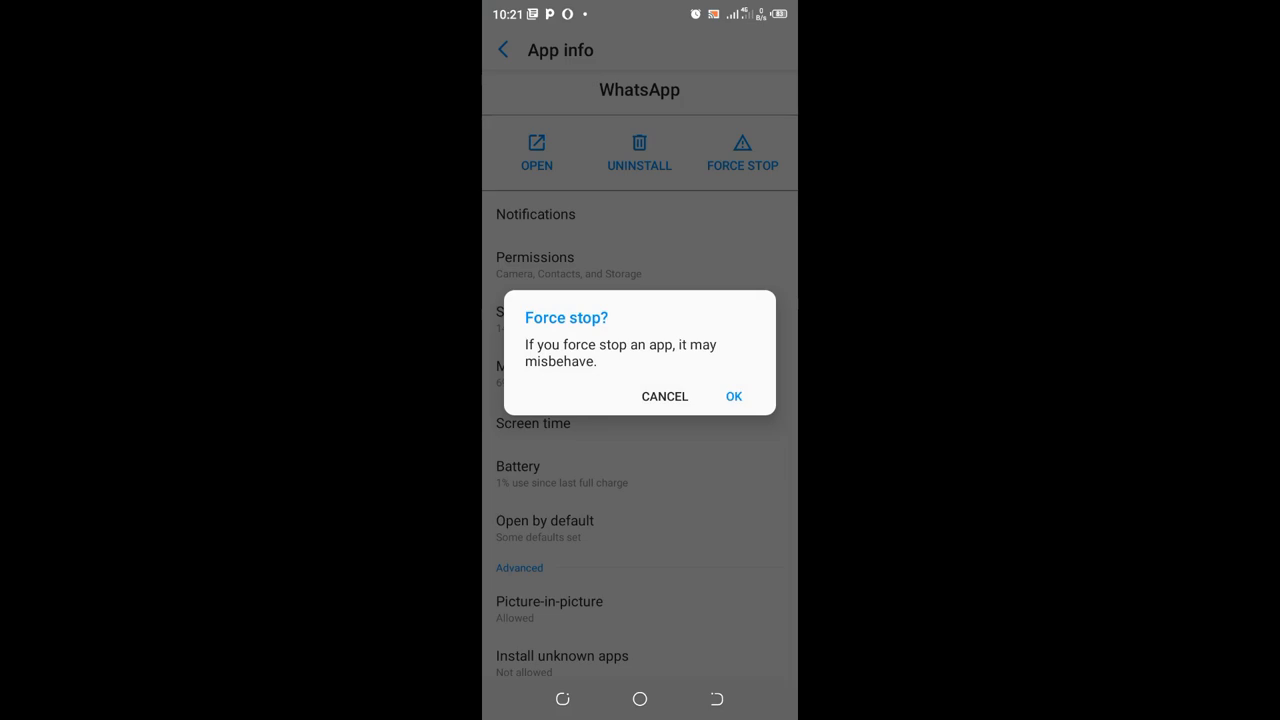
{"action": "left_click", "coordinate": [733, 396]}
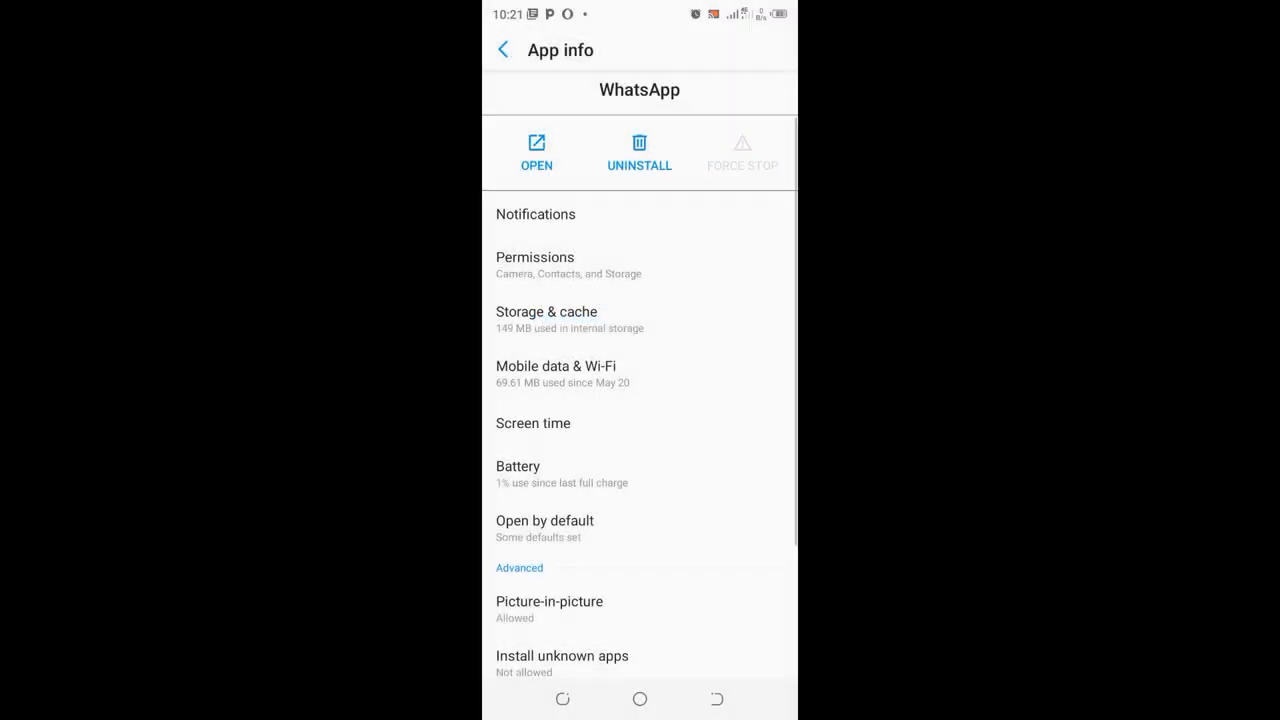
{"action": "left_click", "coordinate": [546, 318]}
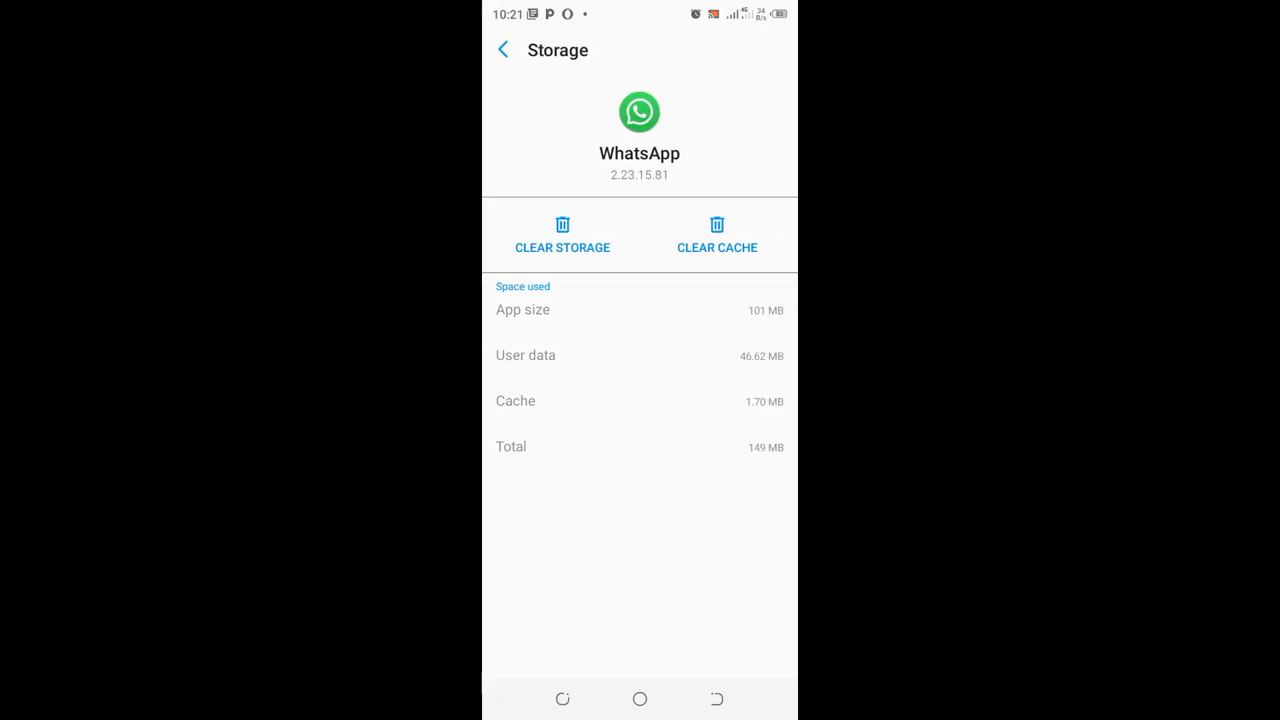
{"action": "left_click", "coordinate": [717, 235]}
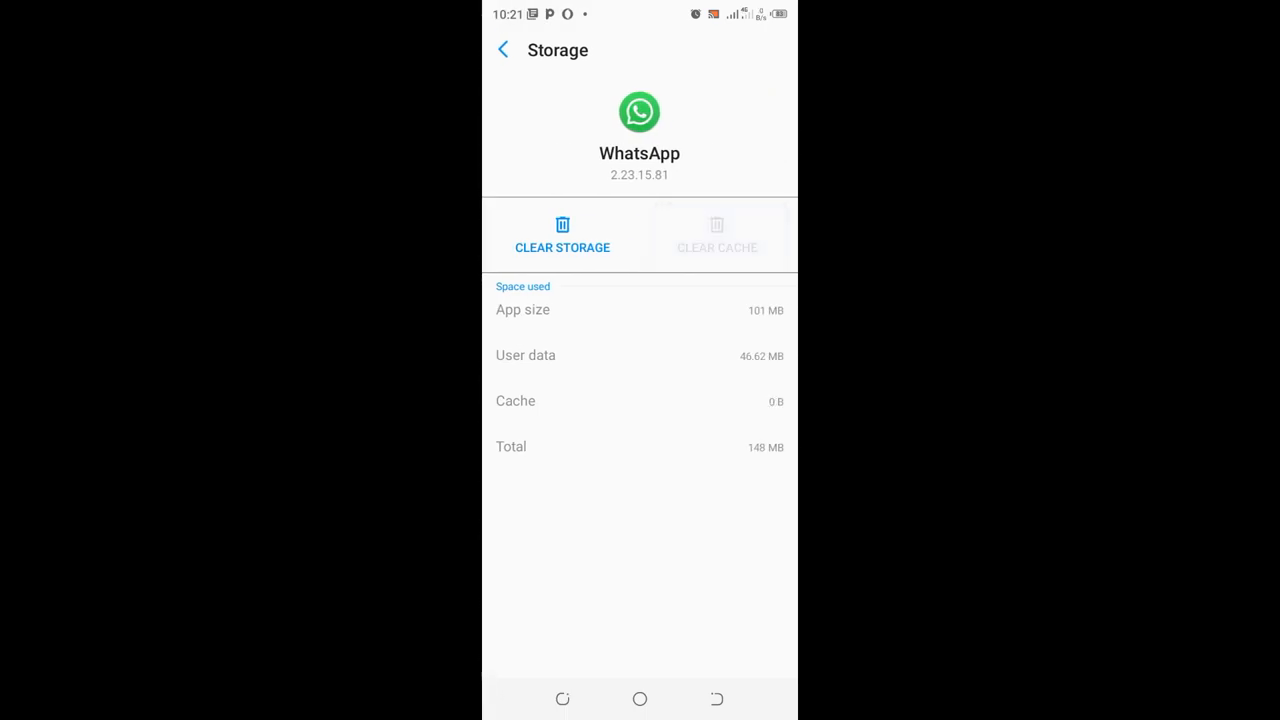